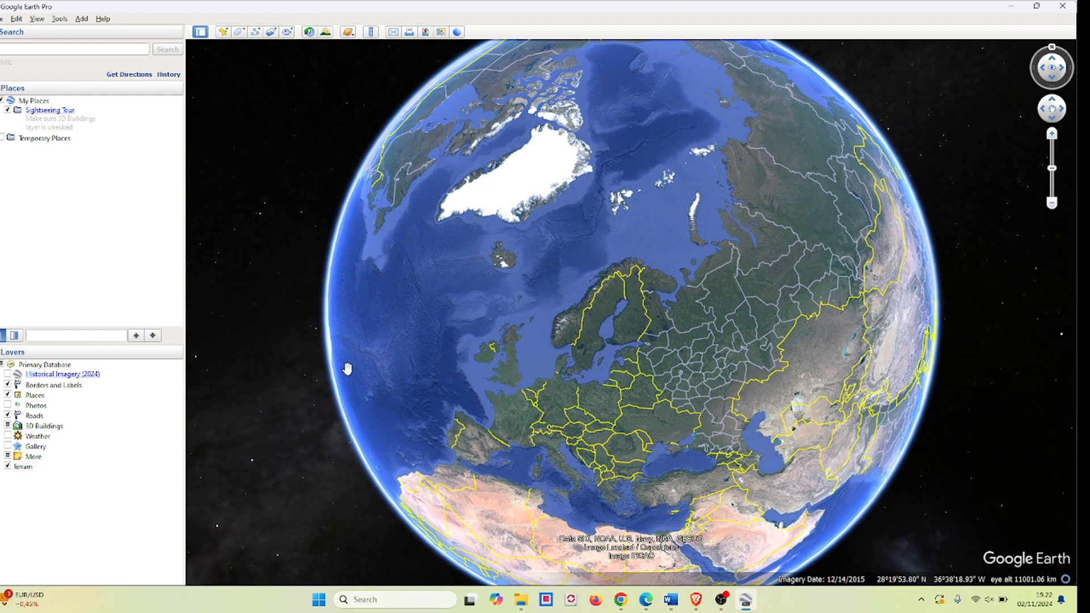
# Launch the flight simulator from New York (KJFK) Runway 13R.
pyautogui.press('ctrl+alt+a')
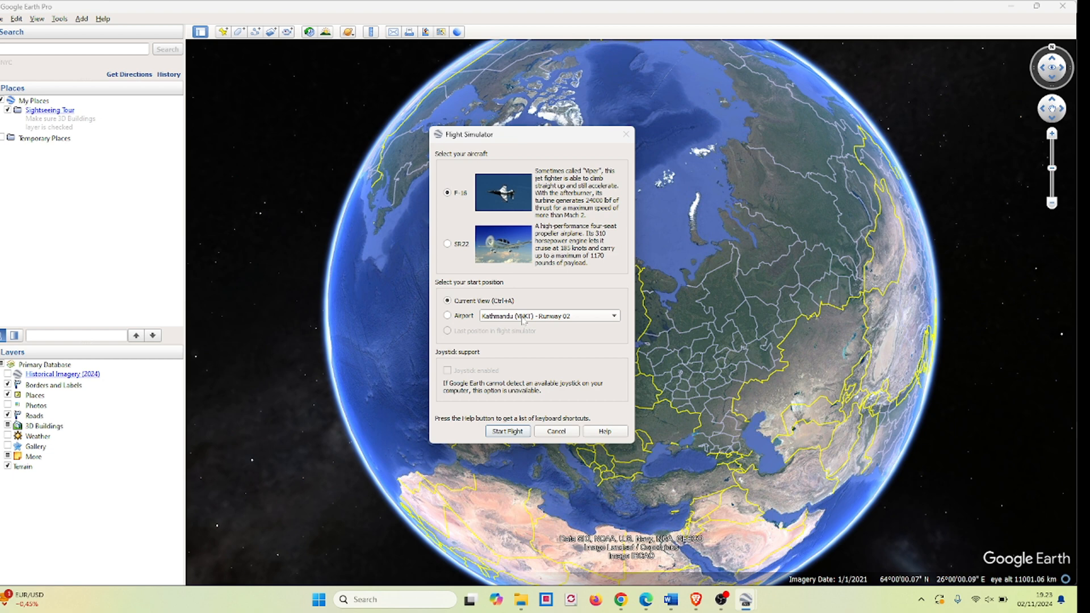
pyautogui.click(613, 315)
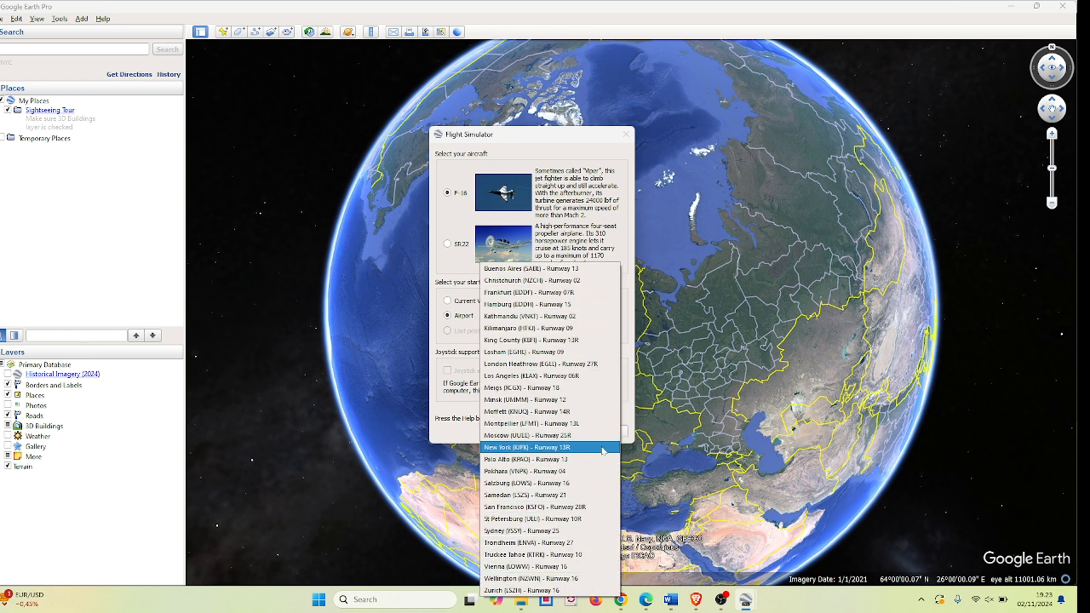
pyautogui.click(532, 447)
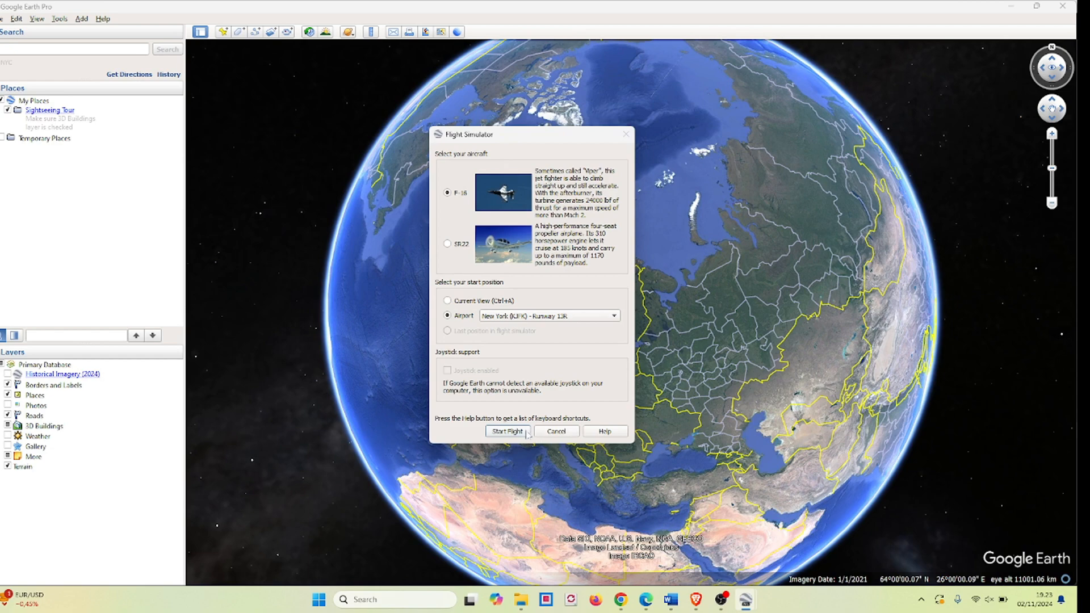
pyautogui.click(508, 431)
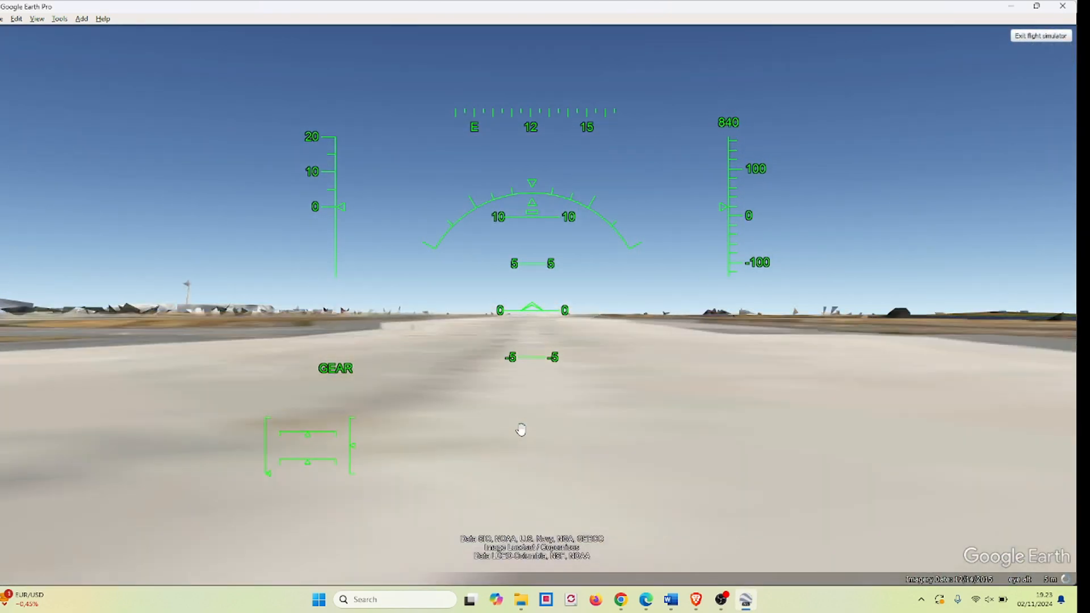